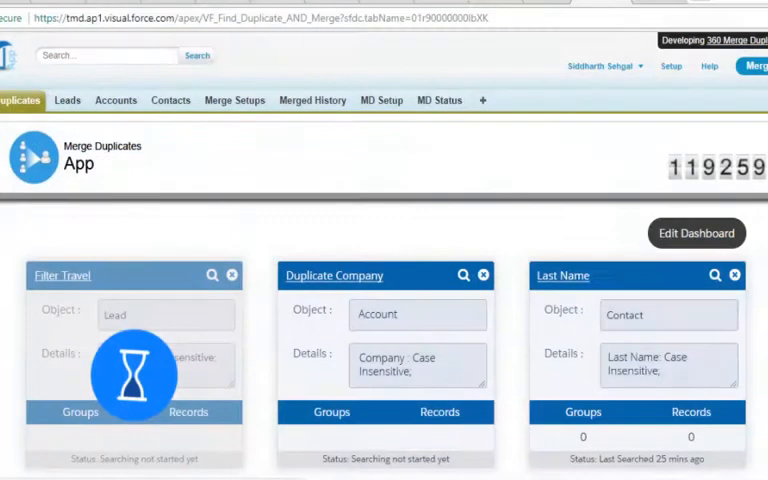
Run the Filter Travel lead search by email so its tile reports 1 duplicate group
left_click(212, 276)
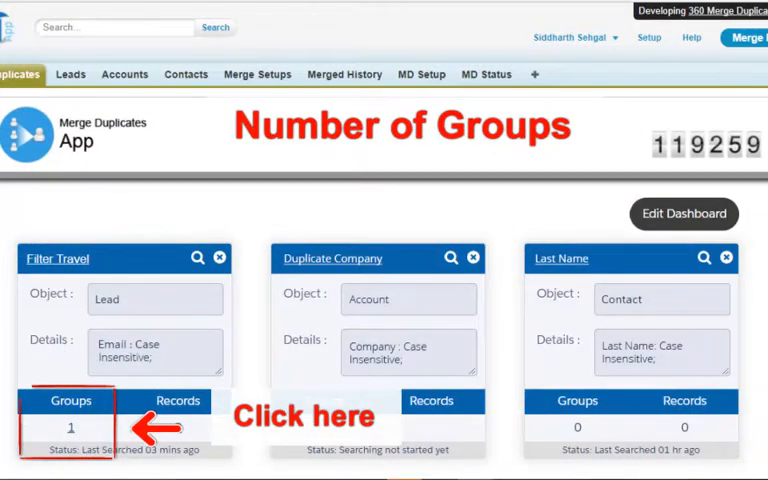
left_click(72, 424)
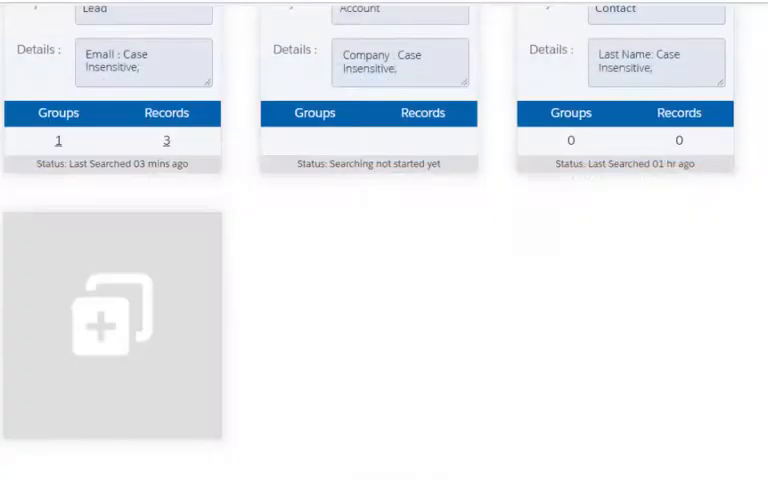
Start a new duplicate criterion named Filter Travel Partners from the add tile
left_click(112, 328)
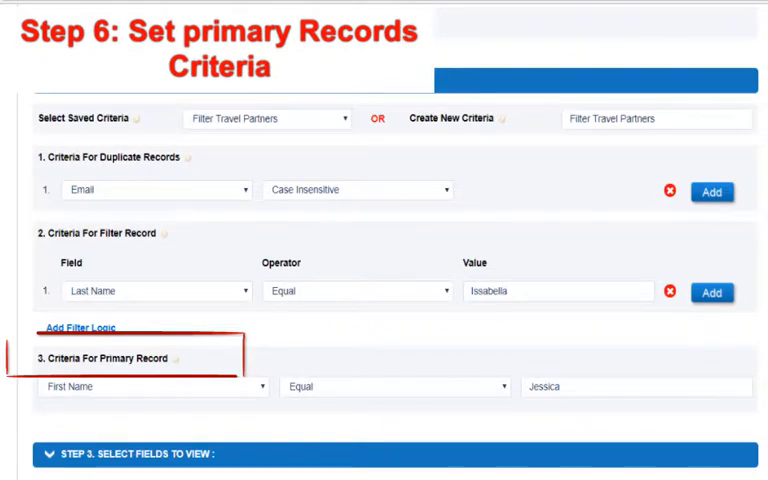
Review a merged history record of two leads, then bring up MD Setup settings with 200 search records
scroll("down", 3)
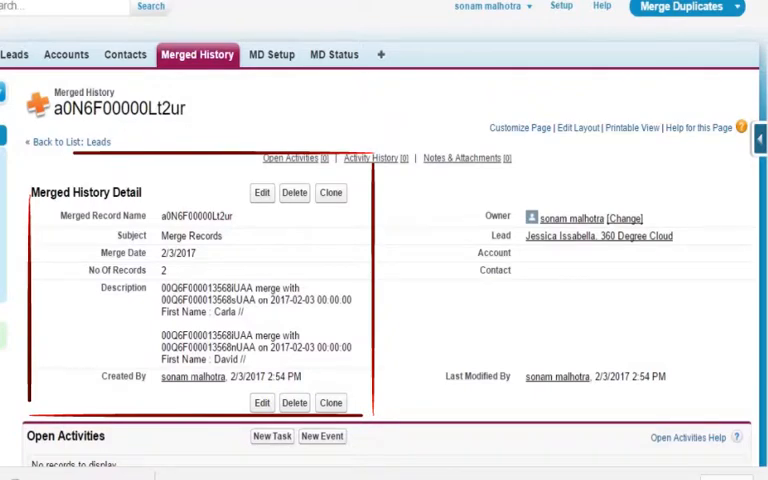
left_click(272, 54)
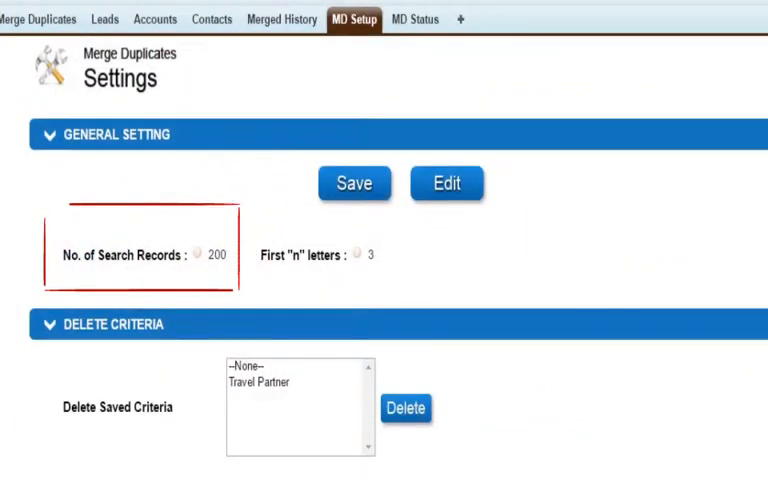